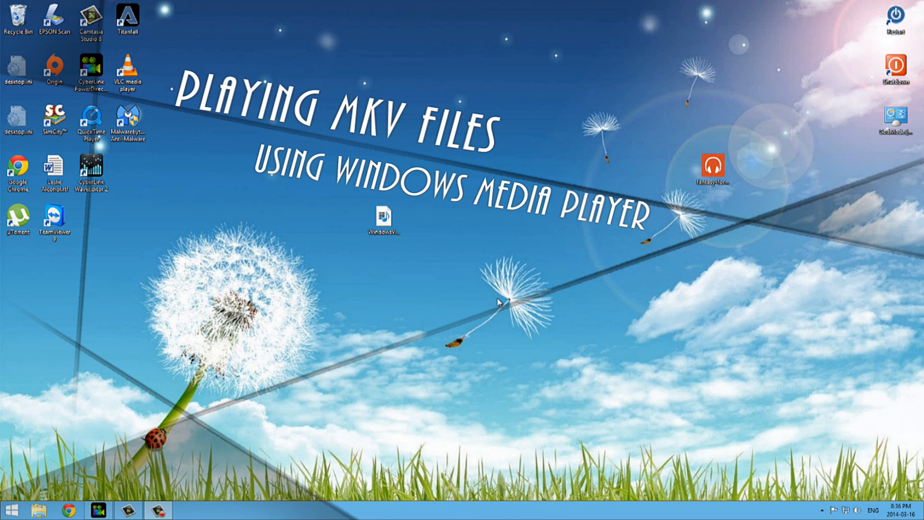
pyautogui.moveTo(466, 309)
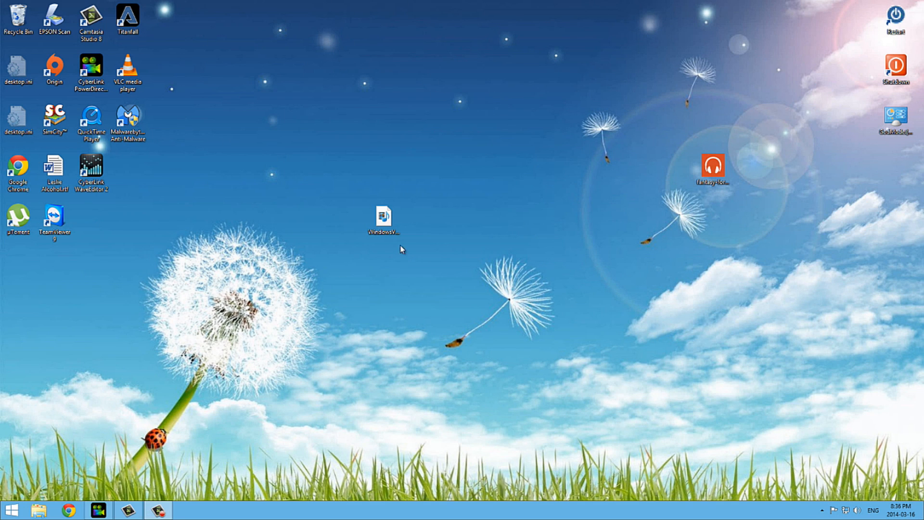
# Try to play the MKV file in Windows Media Player and dismiss the cannot-play error
pyautogui.click(383, 219)
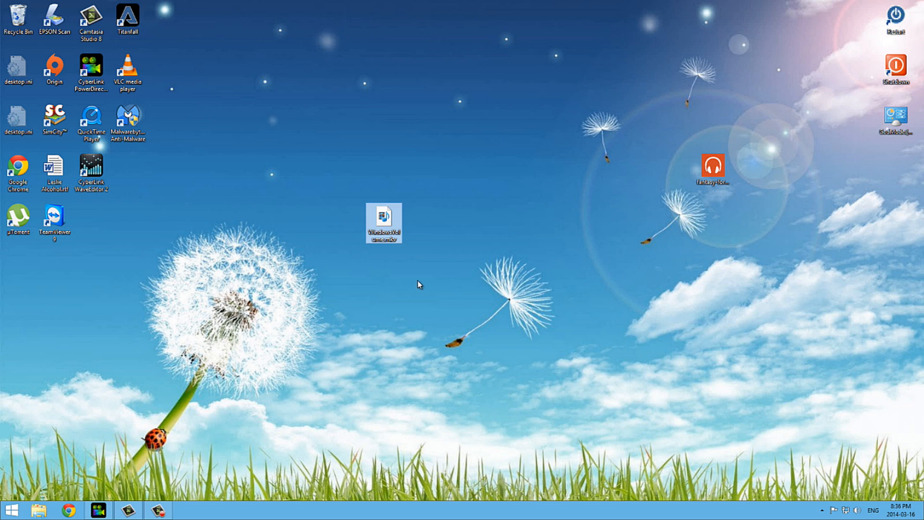
pyautogui.doubleClick(383, 222)
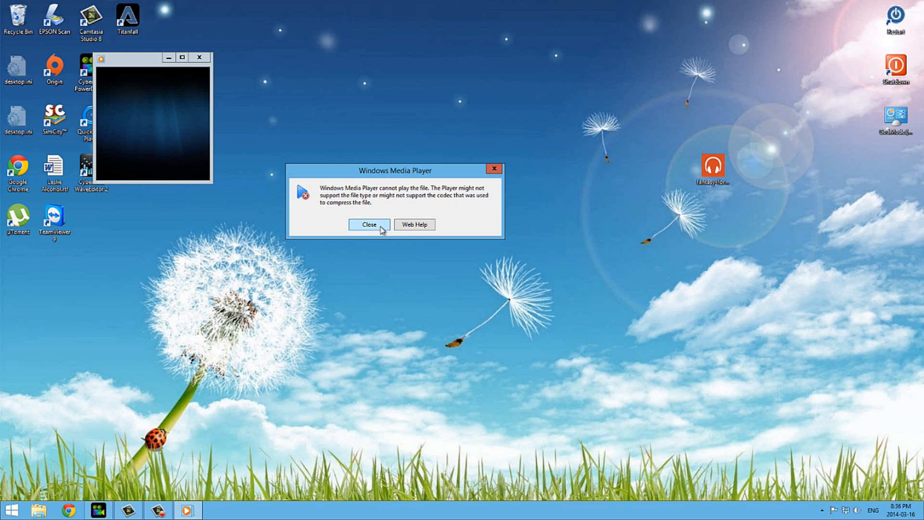
pyautogui.click(369, 224)
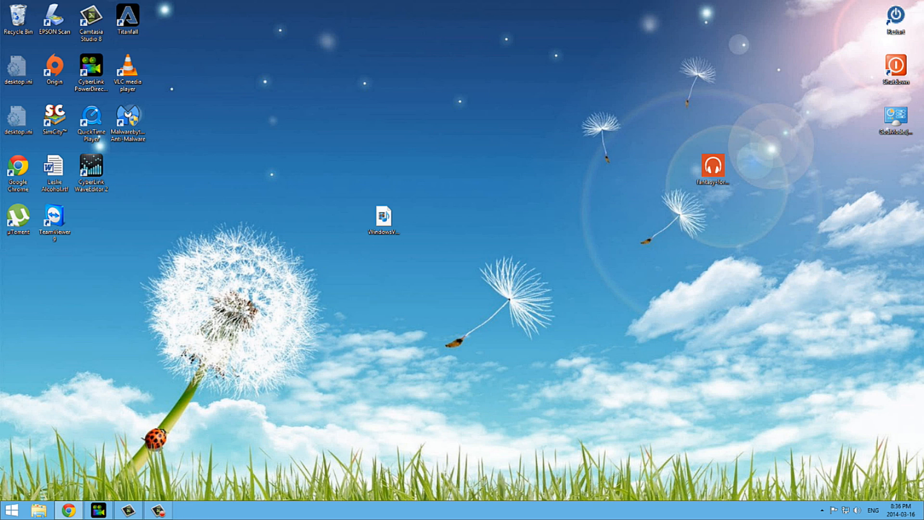
# Search Google for 'cccp' in Chrome and go to the Combined Community Codec Pack site
pyautogui.click(70, 510)
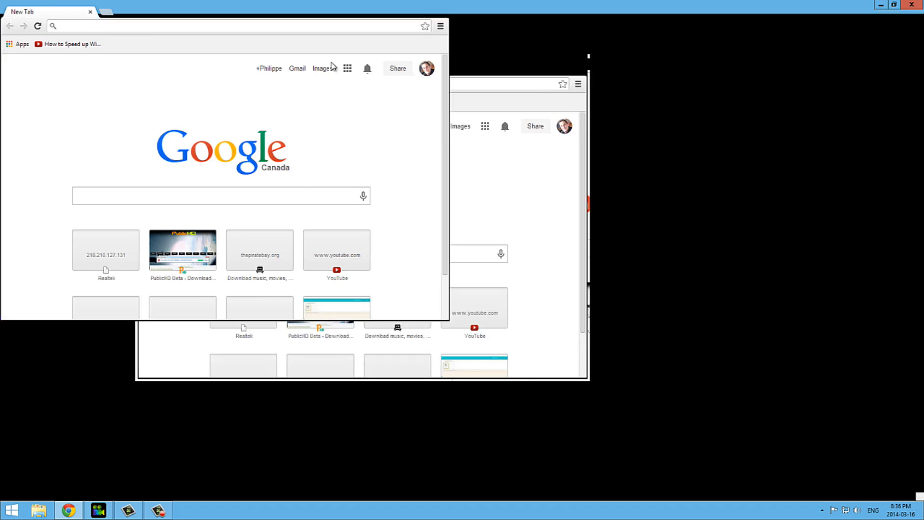
pyautogui.click(893, 12)
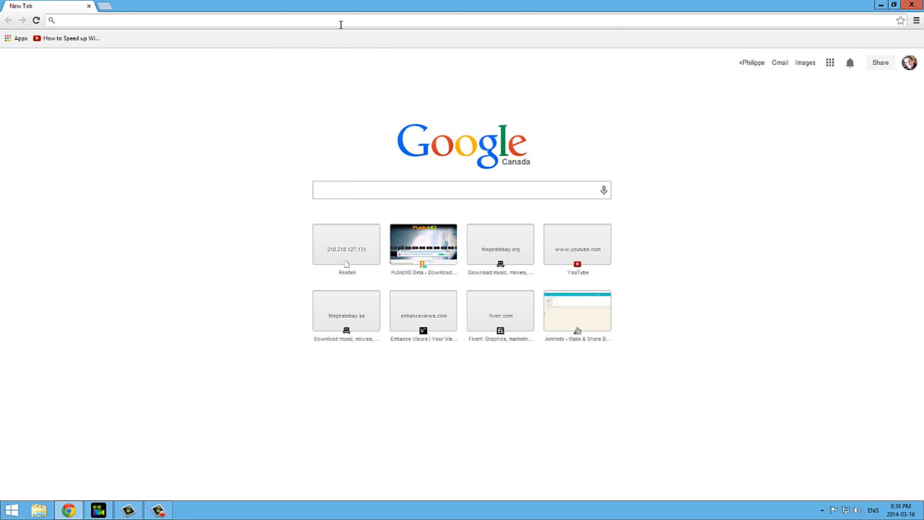
pyautogui.write('cccp')
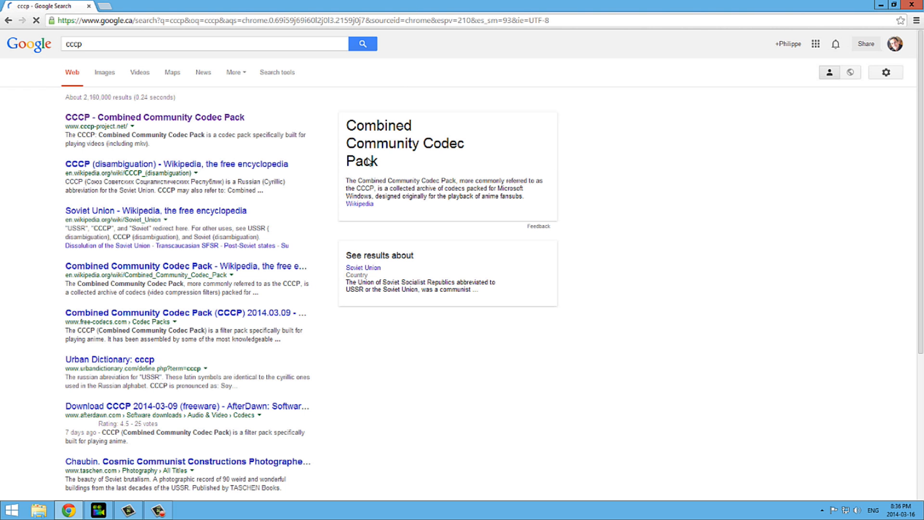
pyautogui.moveTo(138, 121)
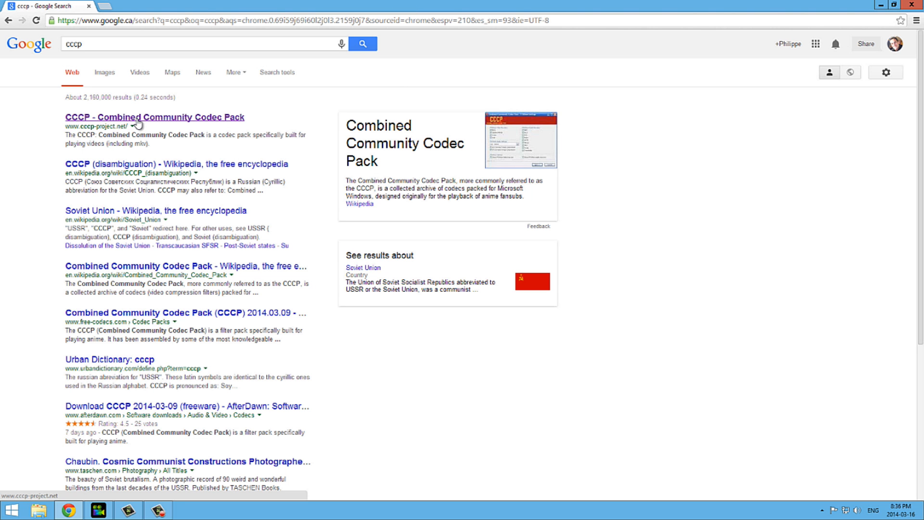
pyautogui.moveTo(229, 125)
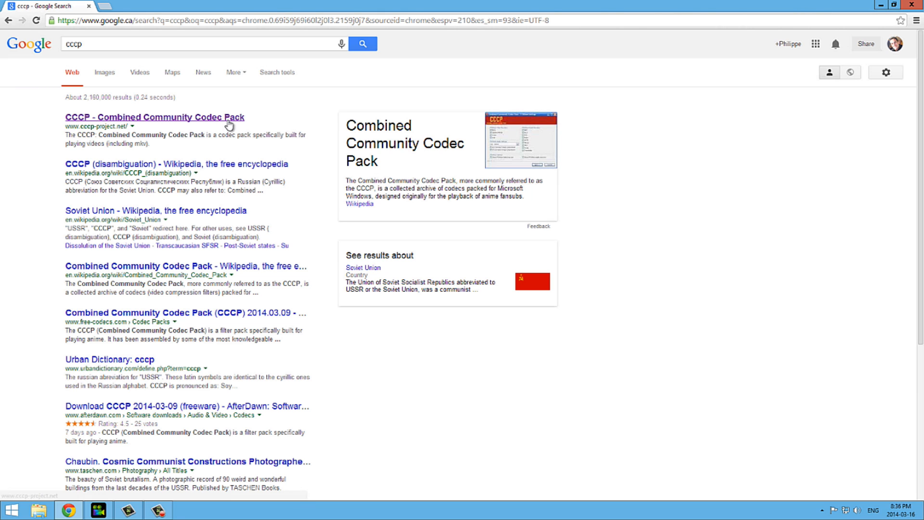
pyautogui.click(154, 116)
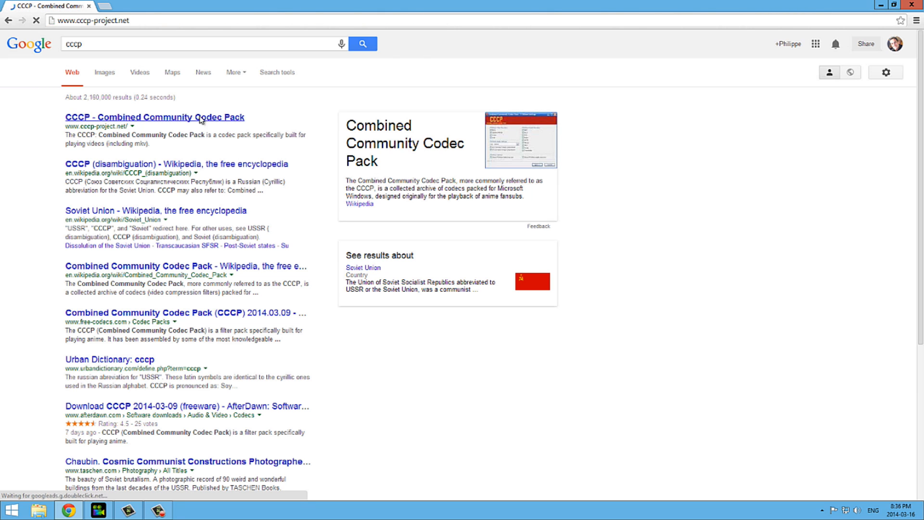
pyautogui.click(154, 117)
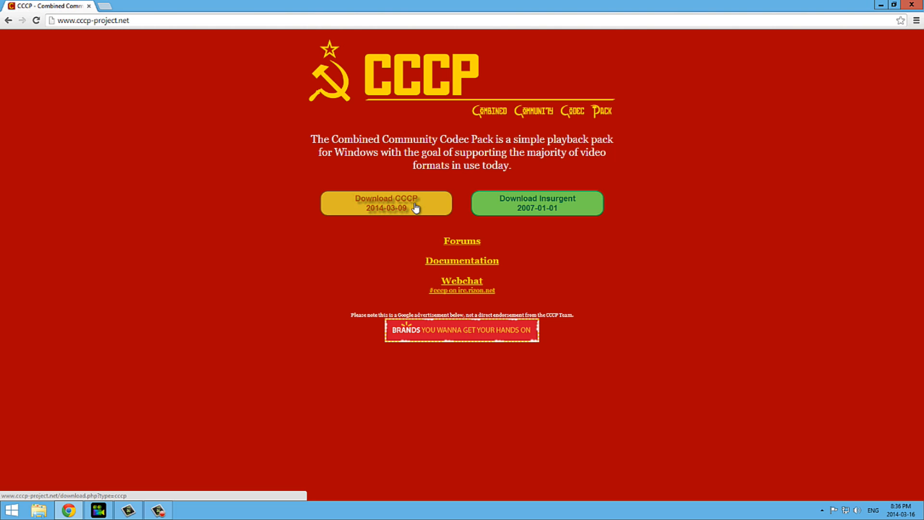
# Download the CCCP 2014-03-09 installer and launch the downloaded exe
pyautogui.click(386, 203)
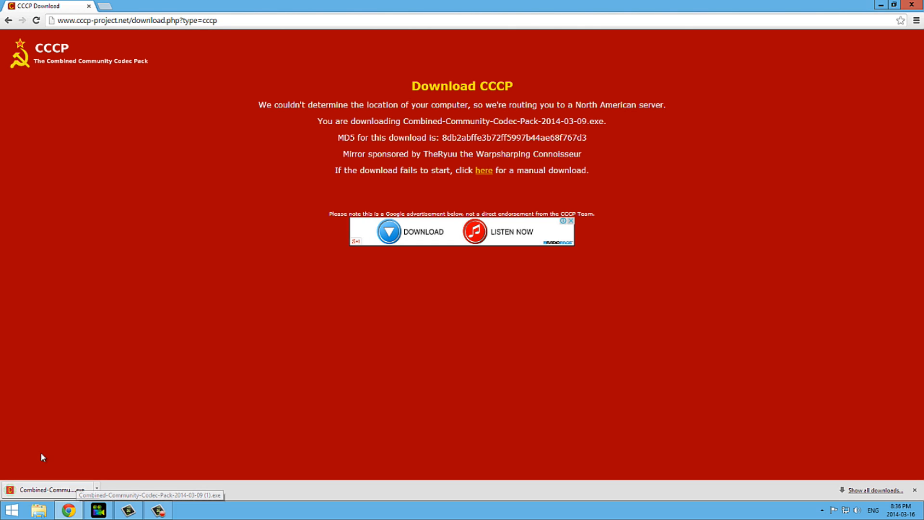
pyautogui.click(50, 490)
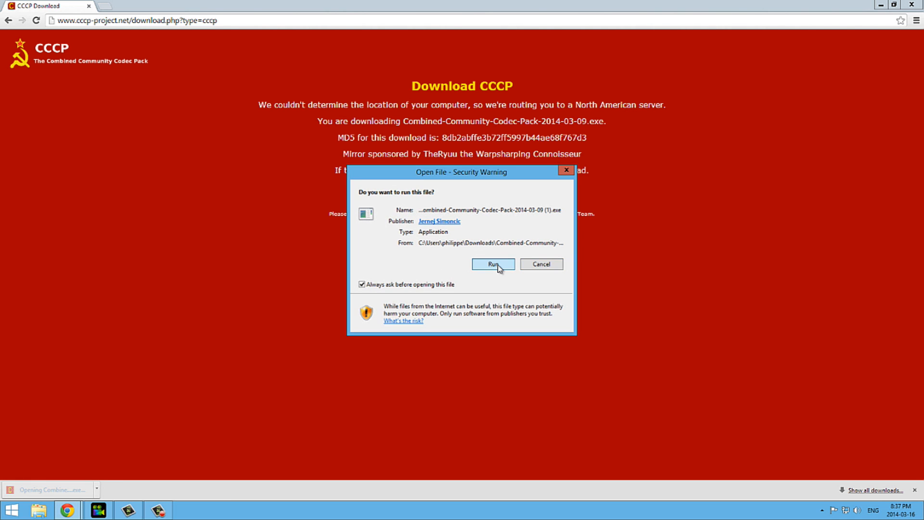
# Run the installer and accept defaults for folder, full components, shortcuts and WMP extensions, then install
pyautogui.click(493, 264)
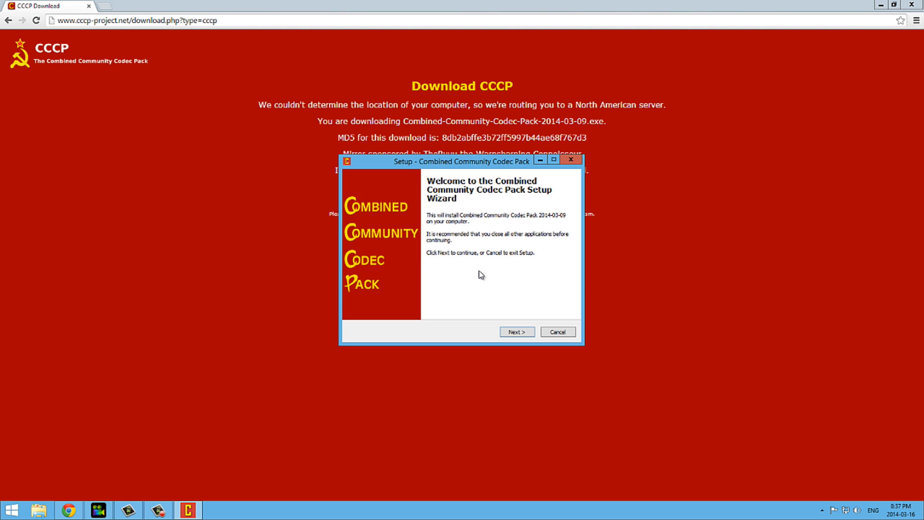
pyautogui.moveTo(508, 364)
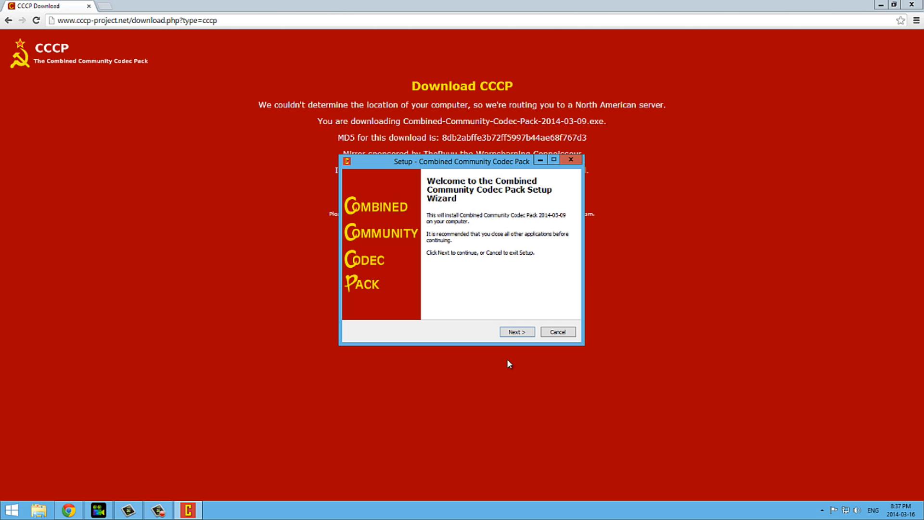
pyautogui.click(516, 331)
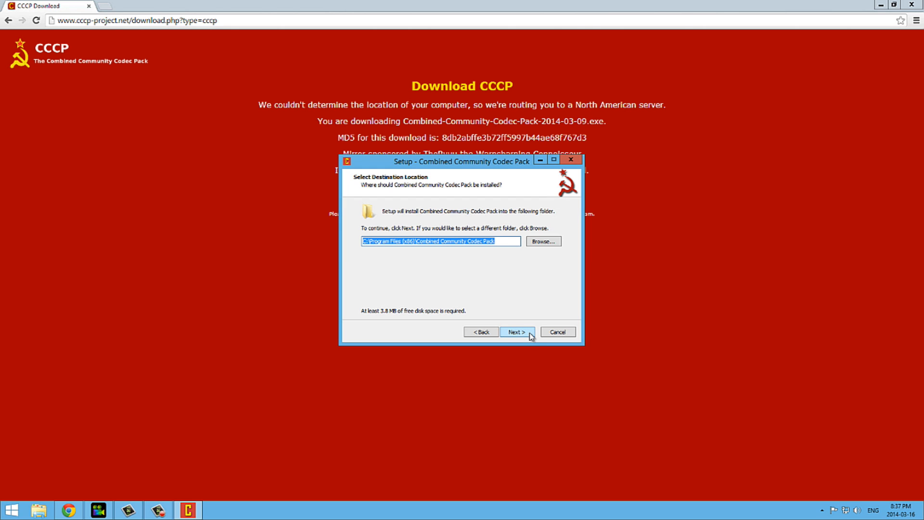
pyautogui.click(516, 333)
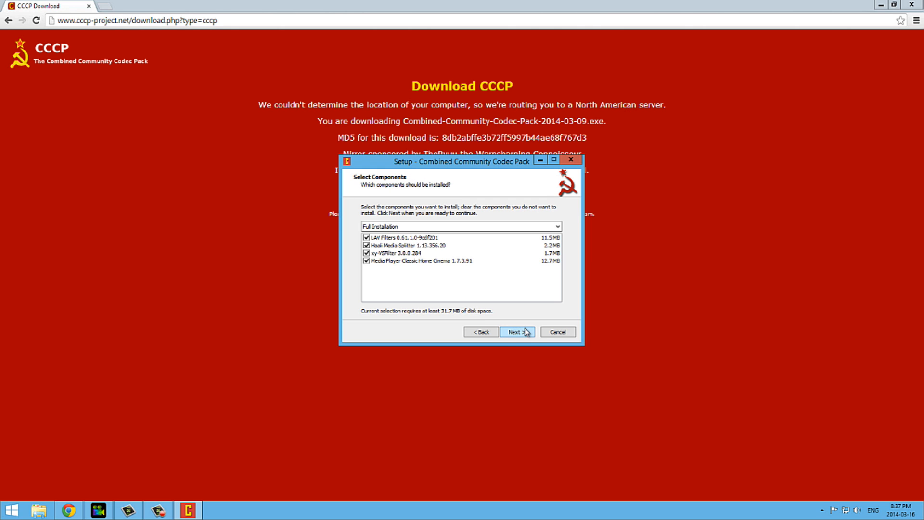
pyautogui.moveTo(524, 334)
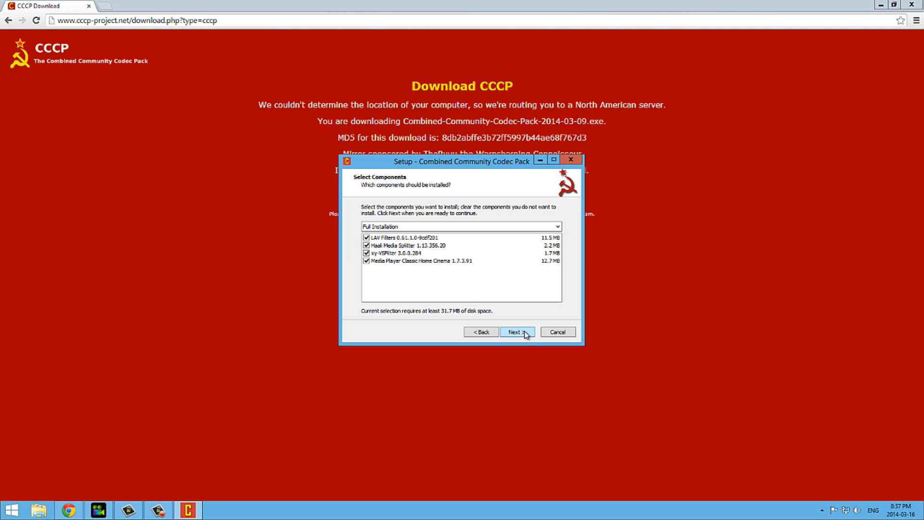
pyautogui.moveTo(524, 334)
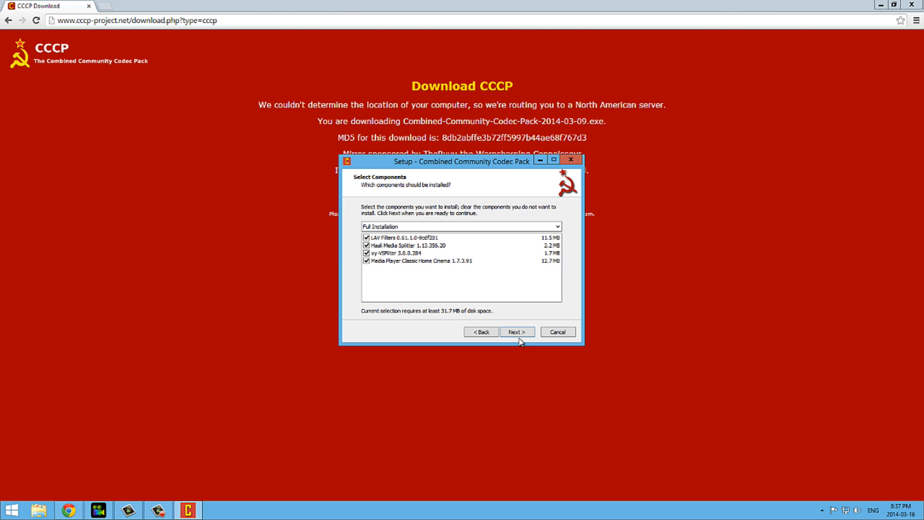
pyautogui.click(516, 331)
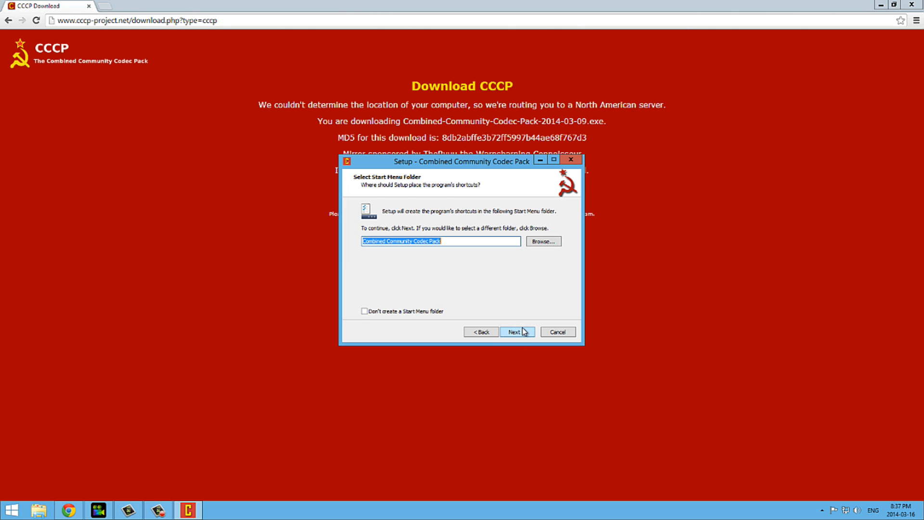
pyautogui.click(516, 332)
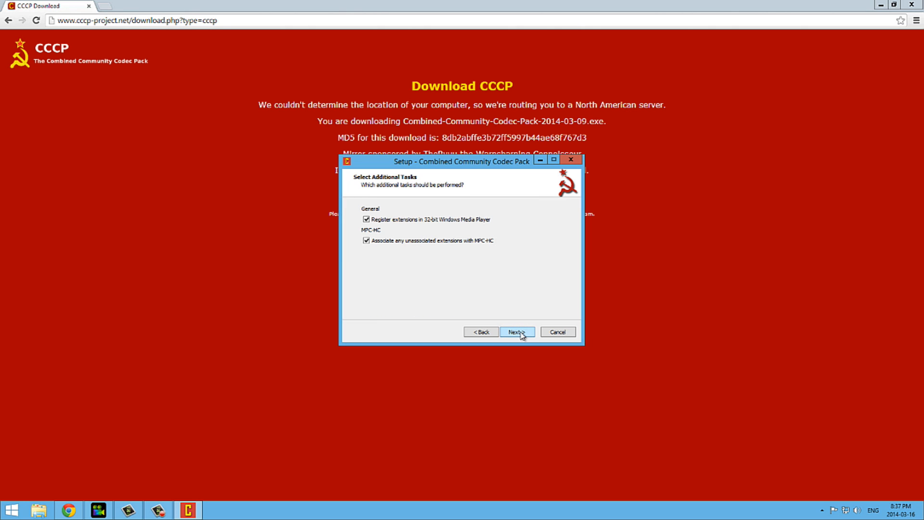
pyautogui.click(516, 332)
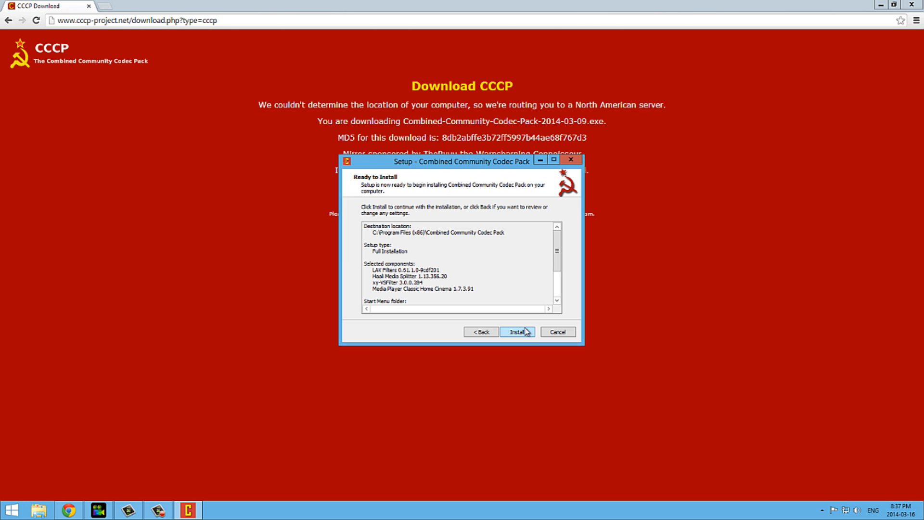
pyautogui.click(518, 333)
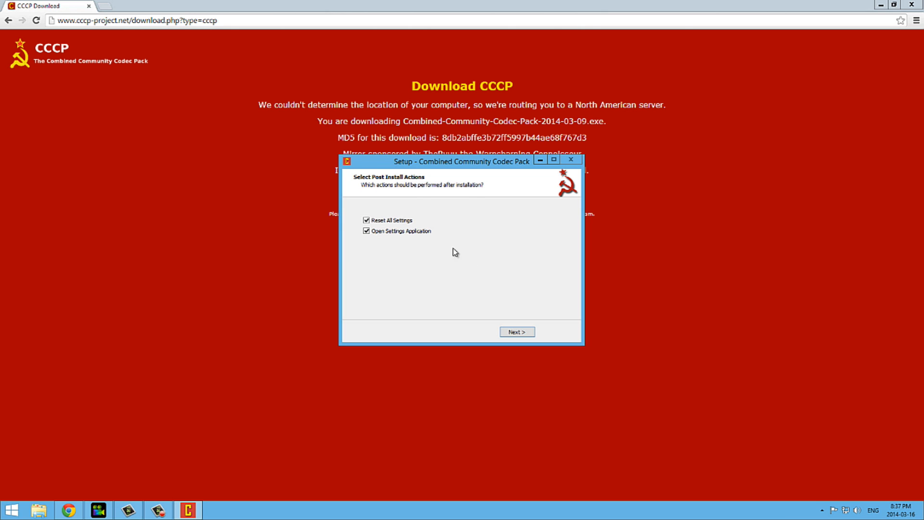
# Untick Open Settings Application and proceed to the completion screen
pyautogui.click(365, 230)
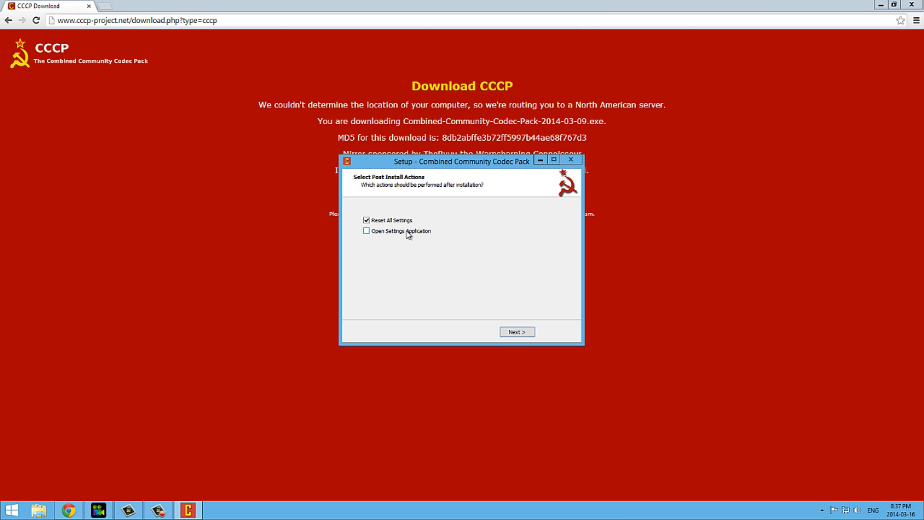
pyautogui.click(516, 331)
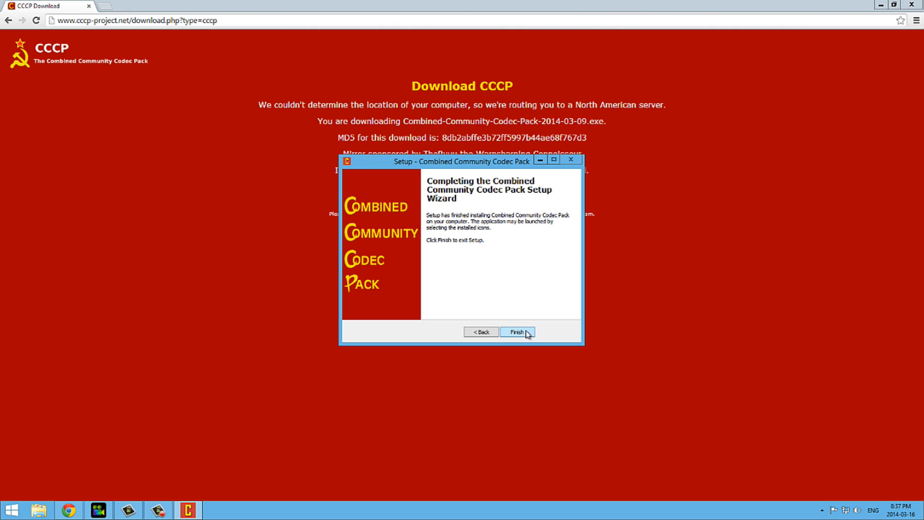
# Finish the setup wizard and minimize Chrome to reveal the desktop
pyautogui.click(516, 332)
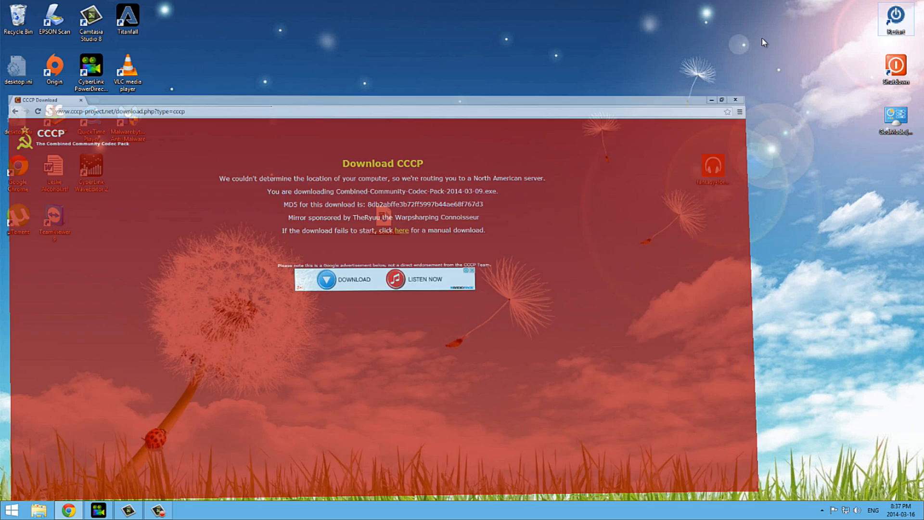
pyautogui.click(734, 100)
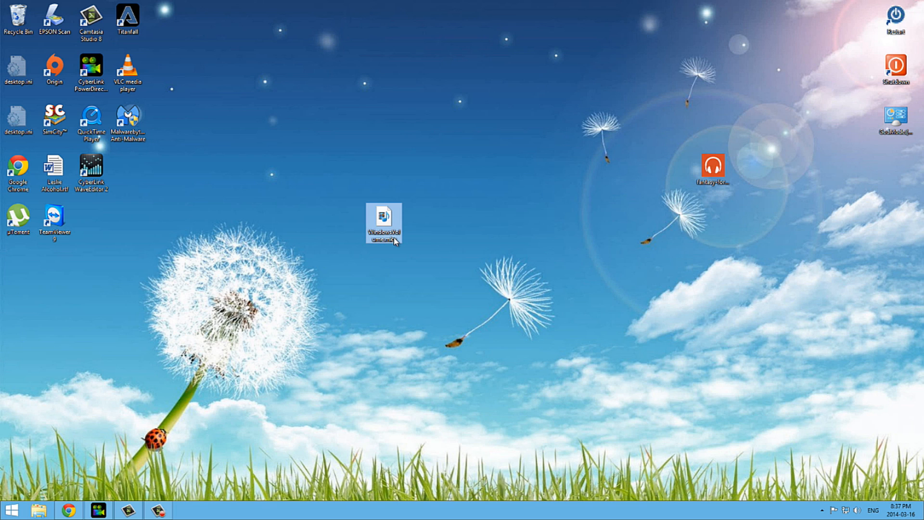
pyautogui.moveTo(387, 222)
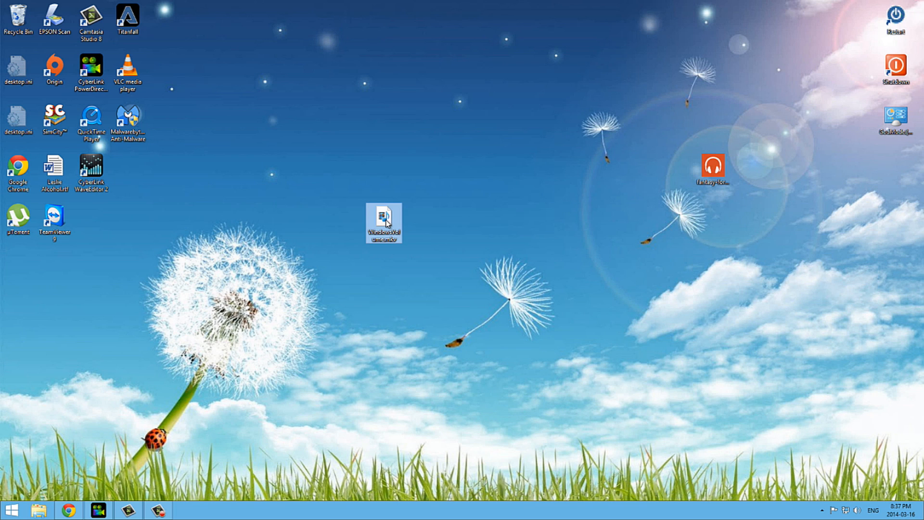
# Play the MKV file in Windows Media Player, now working, and pause it
pyautogui.doubleClick(383, 222)
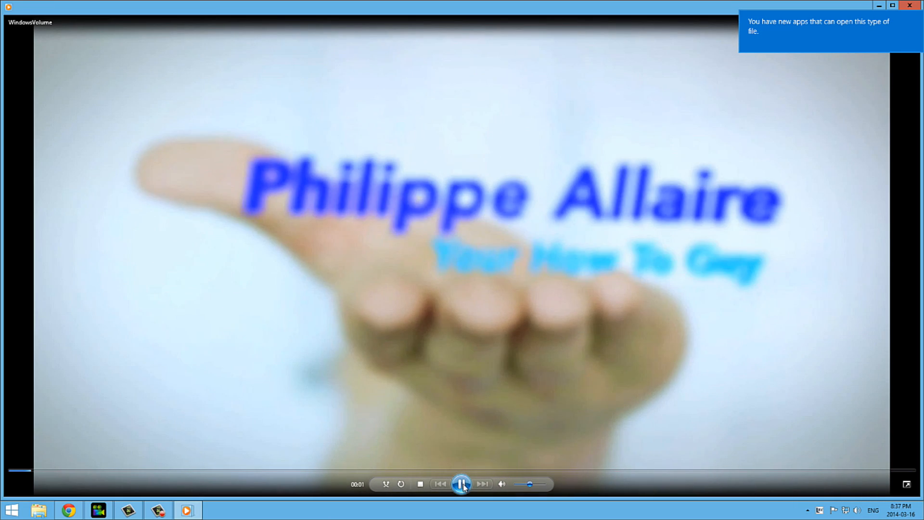
pyautogui.click(461, 484)
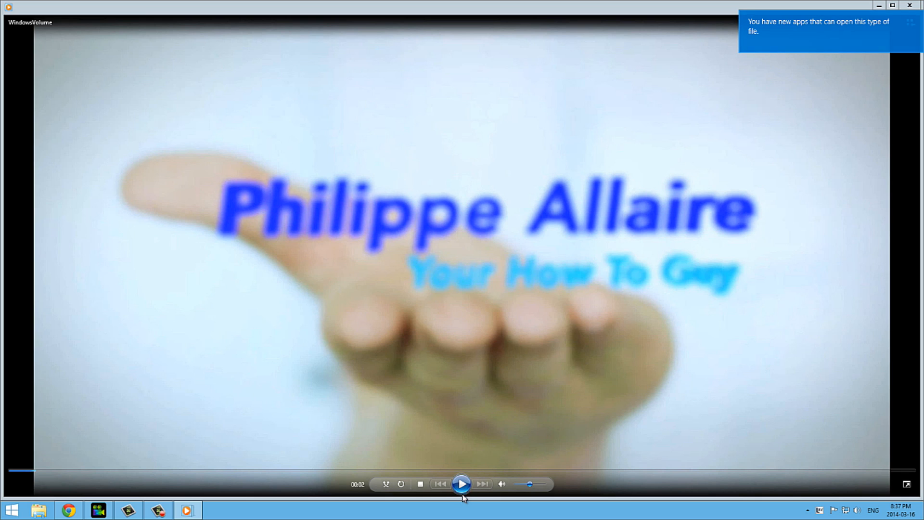